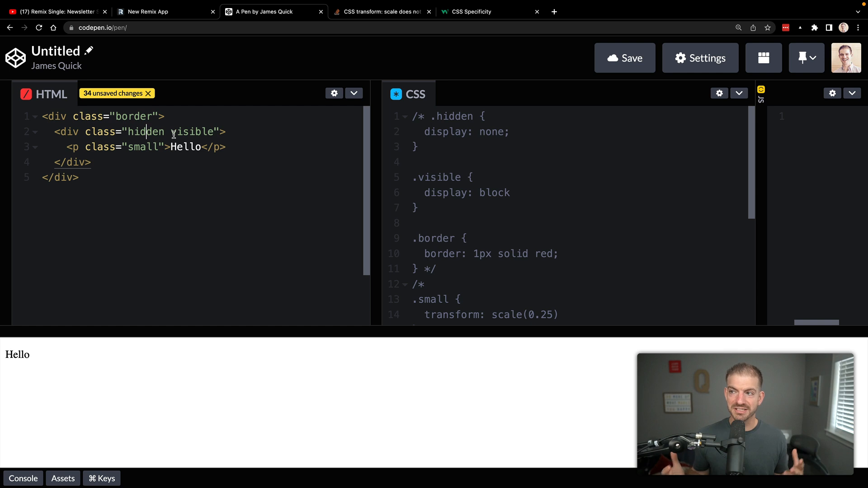
{"action": "mouse_move", "coordinate": [446, 205]}
{"action": "type", "text": "/*"}
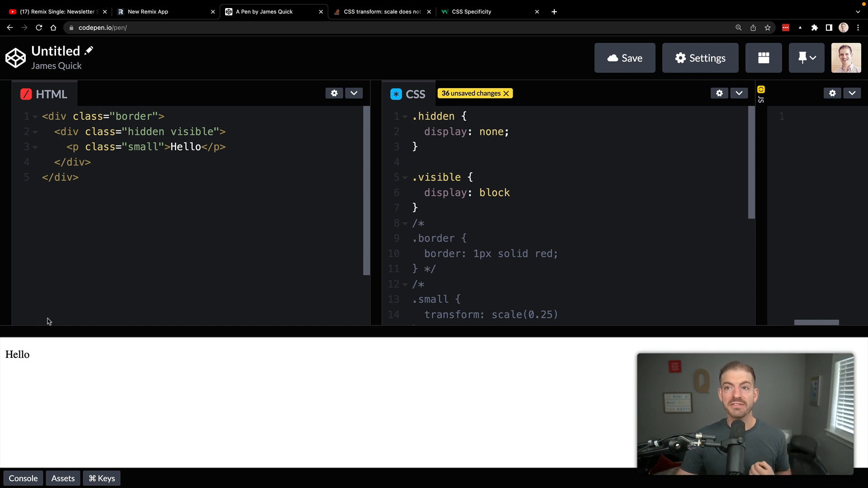
Remove the 'hidden' class from the inner div so Hello still shows
{"action": "left_click", "coordinate": [162, 132]}
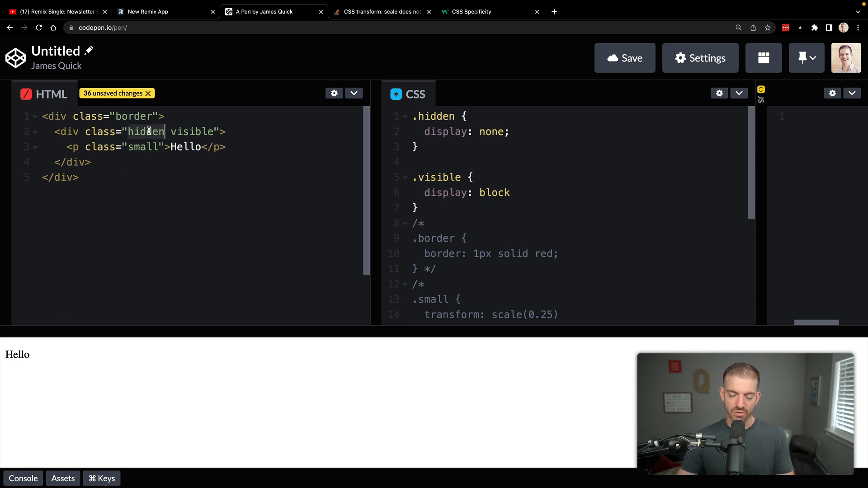
{"action": "key", "text": "Backspace"}
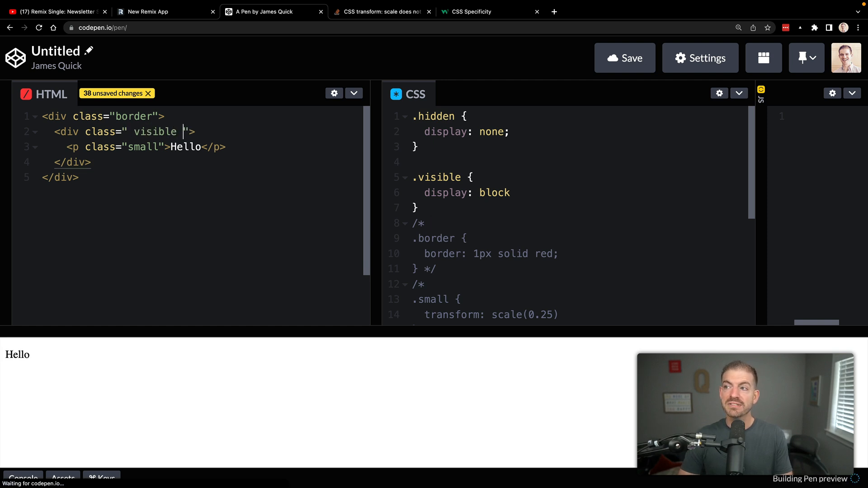
Add 'hidden' after 'visible' on the inner div, then switch to the W3Schools CSS Specificity page
{"action": "type", "text": "hidden"}
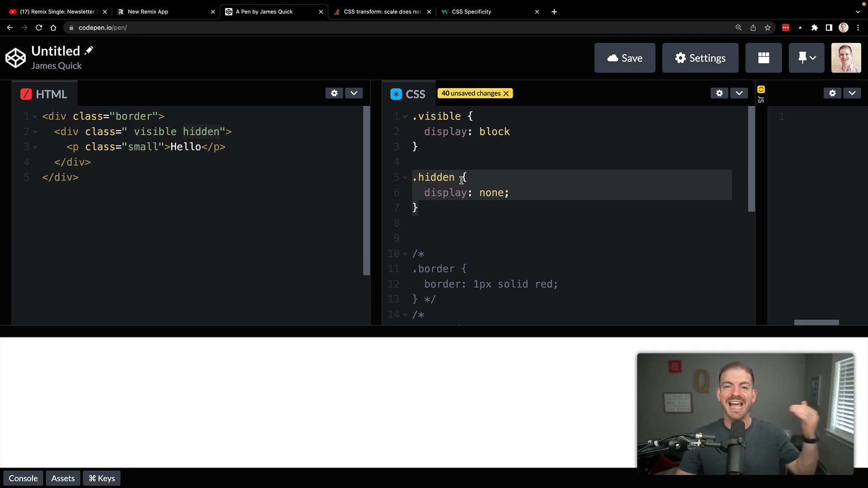
{"action": "left_click", "coordinate": [480, 12]}
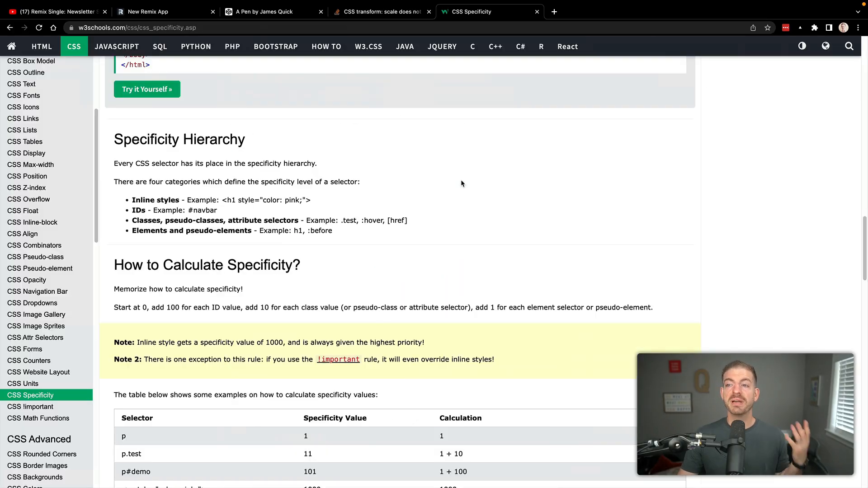
{"action": "mouse_move", "coordinate": [416, 198]}
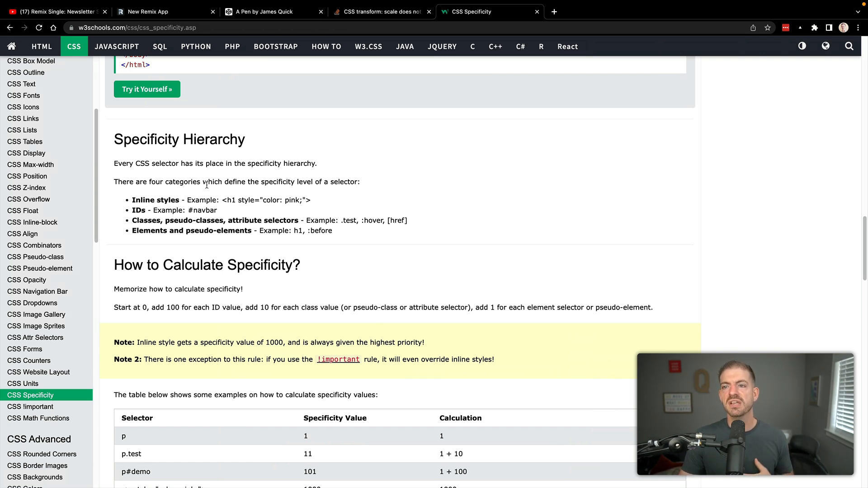
{"action": "left_click_drag", "start_coordinate": [133, 200], "coordinate": [312, 199]}
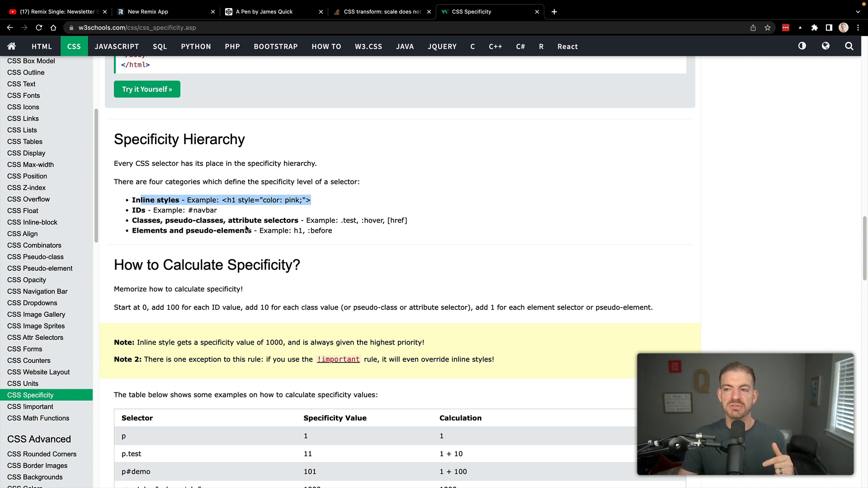
{"action": "mouse_move", "coordinate": [200, 250]}
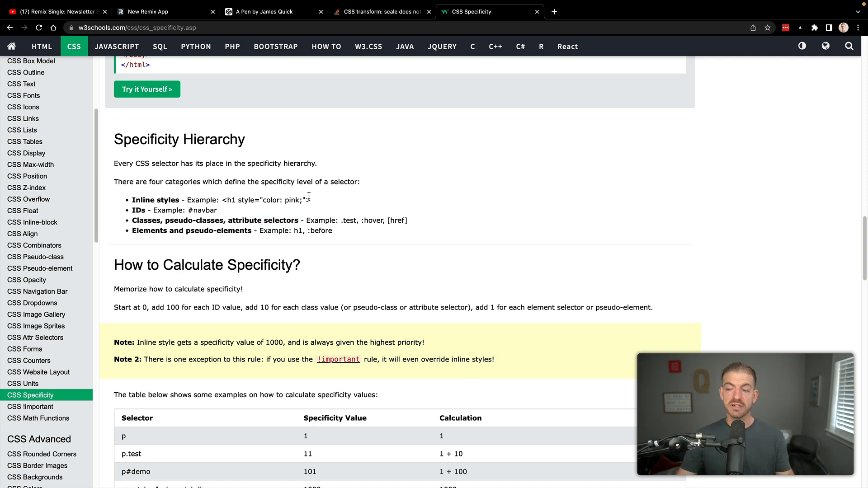
Return to the pen and rework the CSS so a single div shows Hello inside the red .border outline
{"action": "left_click", "coordinate": [262, 12]}
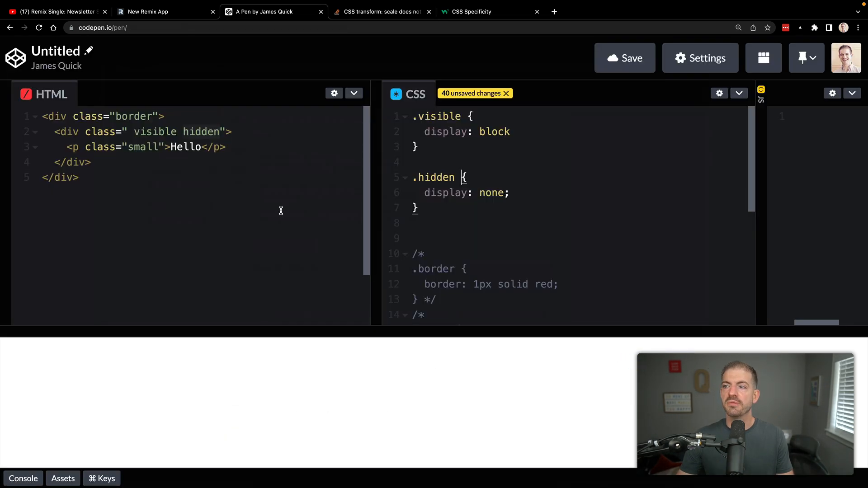
{"action": "mouse_move", "coordinate": [121, 179]}
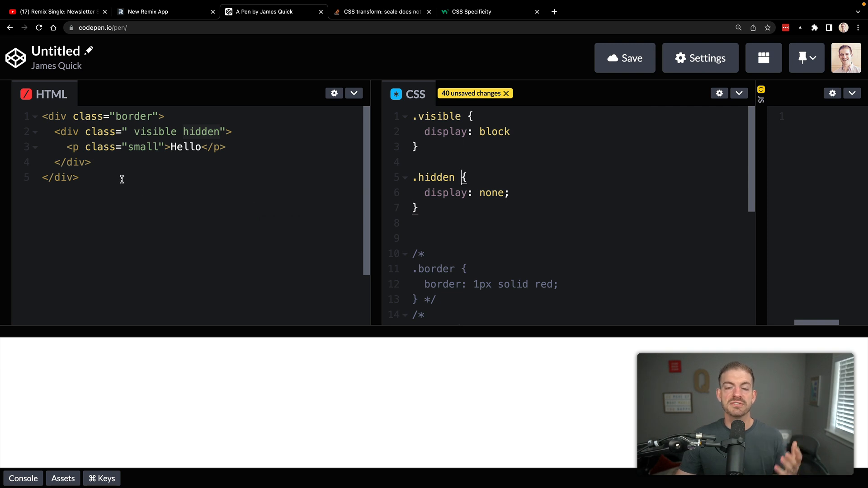
{"action": "mouse_move", "coordinate": [281, 213]}
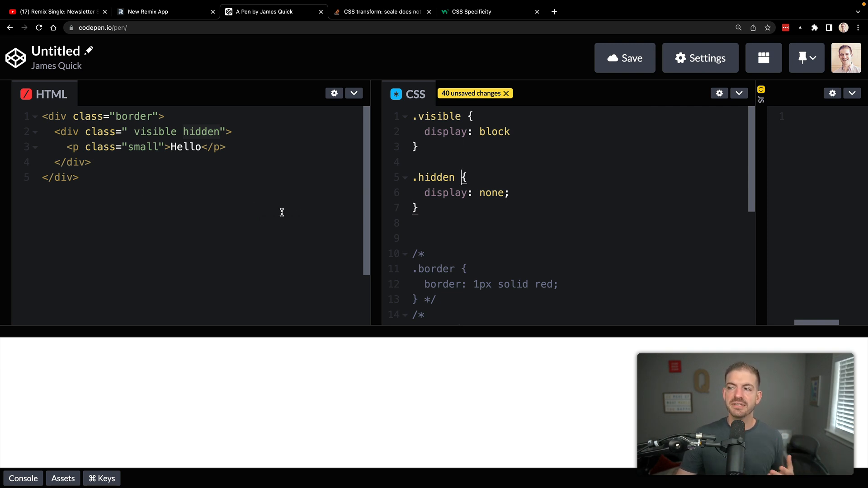
{"action": "mouse_move", "coordinate": [473, 255]}
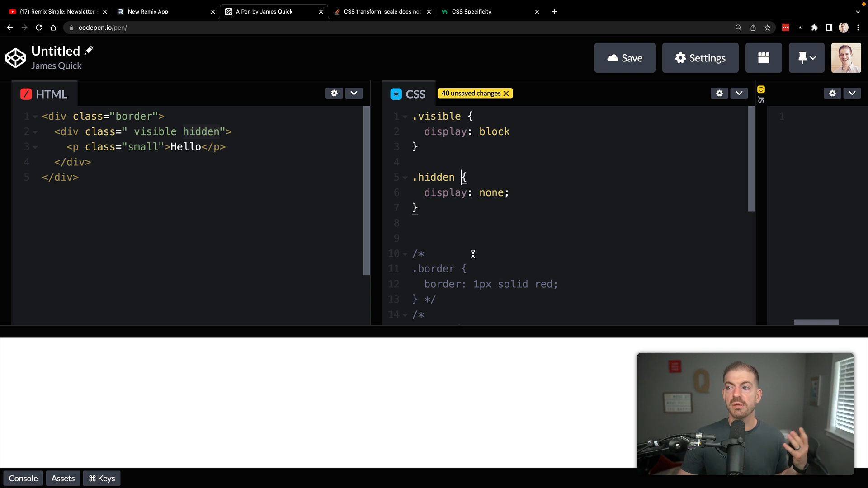
{"action": "scroll", "scroll_direction": "down", "scroll_amount": 3}
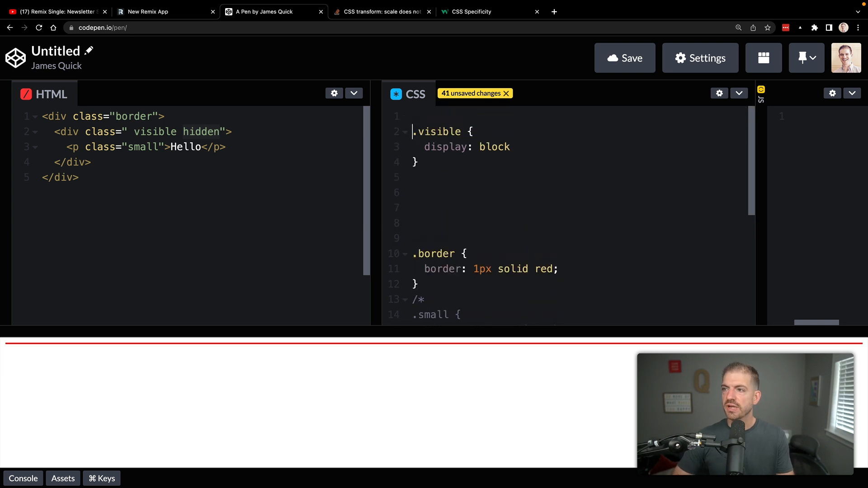
{"action": "type", "text": ".hidden {"}
{"action": "left_click", "coordinate": [203, 131]}
{"action": "type", "text": " border"}
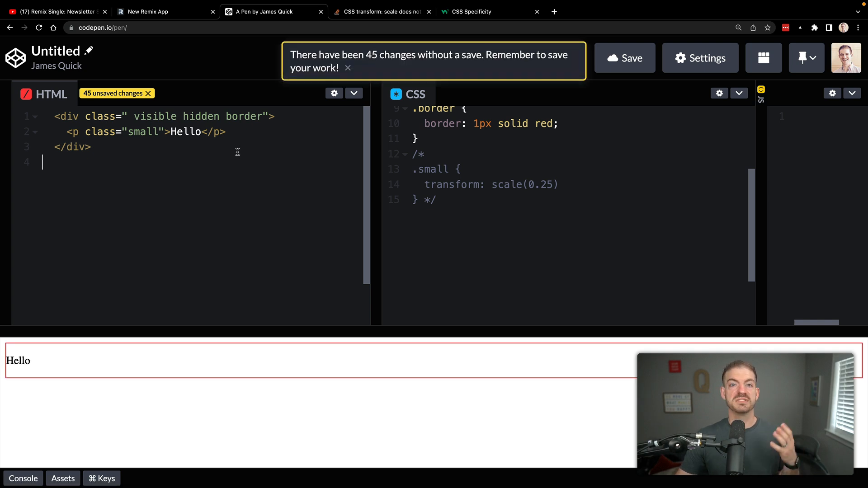
Uncomment the .small { transform: scale(0.25) } rule so Hello shrinks to a speck
{"action": "left_click", "coordinate": [347, 67]}
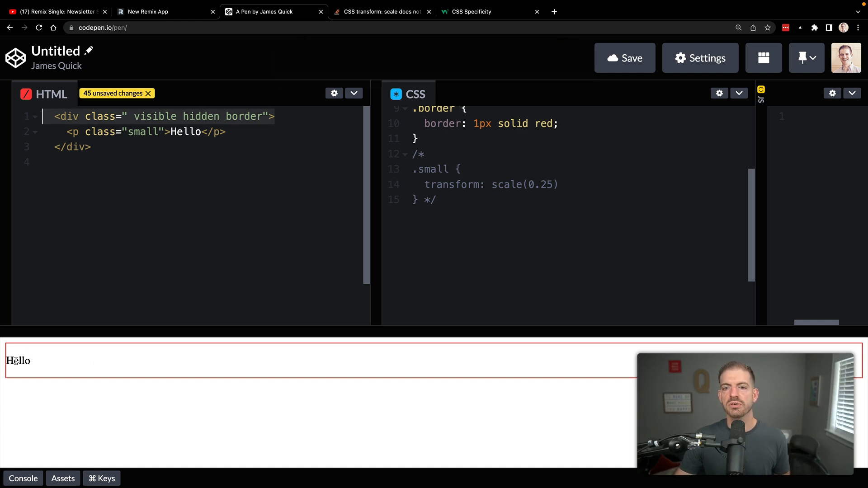
{"action": "double_click", "coordinate": [18, 362]}
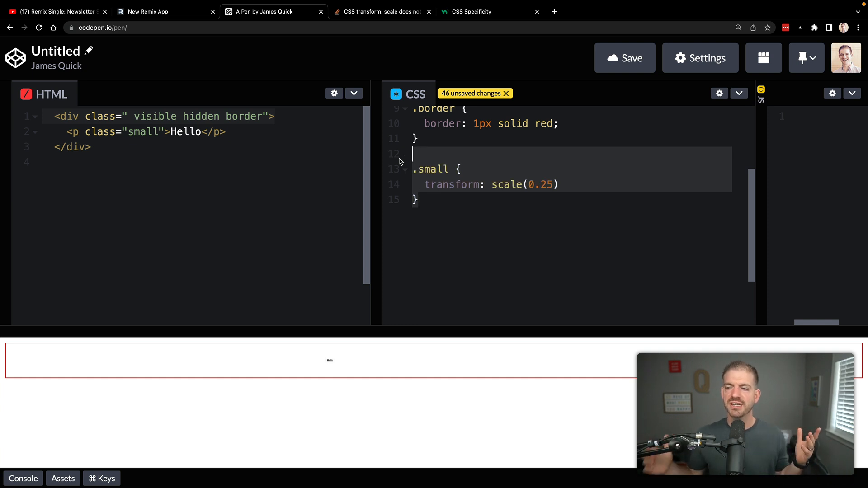
{"action": "mouse_move", "coordinate": [317, 360]}
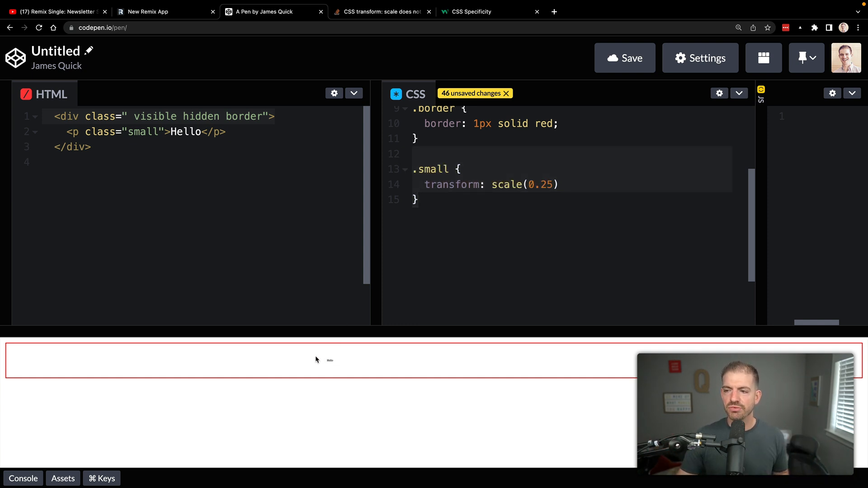
{"action": "mouse_move", "coordinate": [341, 363]}
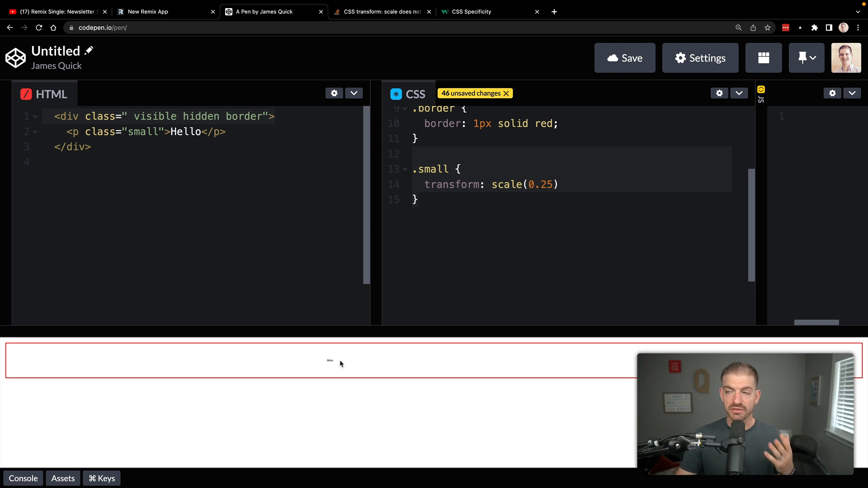
{"action": "mouse_move", "coordinate": [269, 366]}
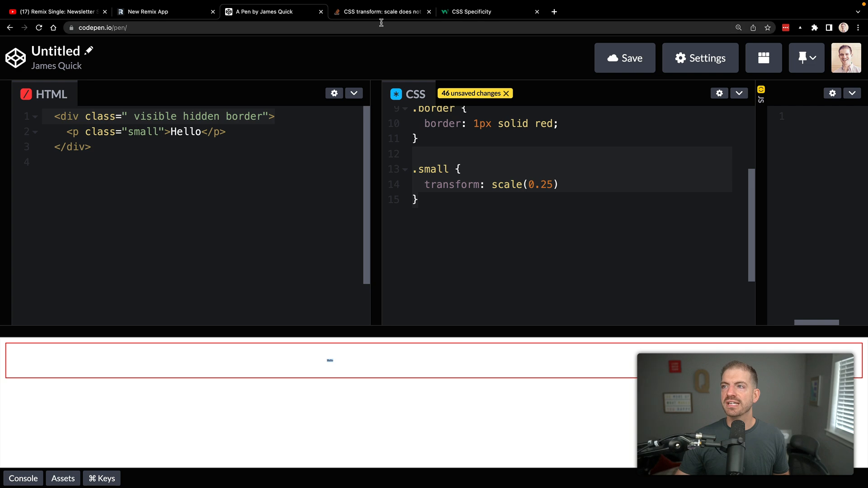
View the Stack Overflow accepted answer saying transforms don't affect layout or box model
{"action": "left_click", "coordinate": [381, 12]}
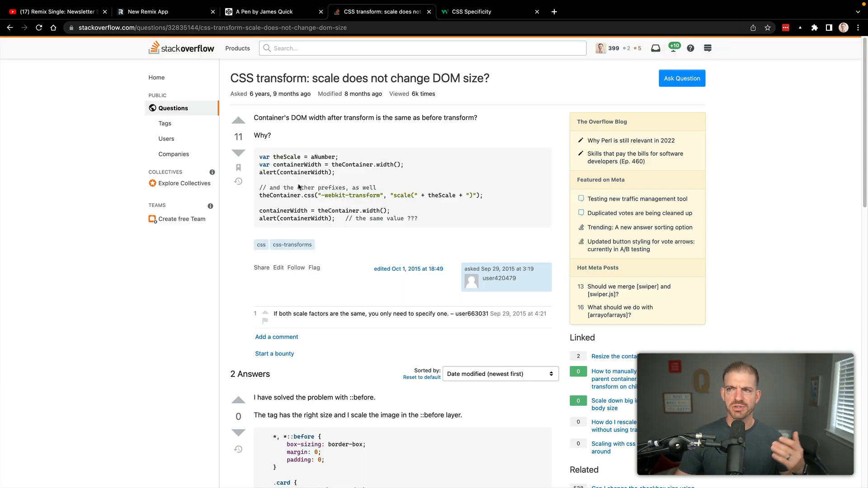
{"action": "mouse_move", "coordinate": [264, 186]}
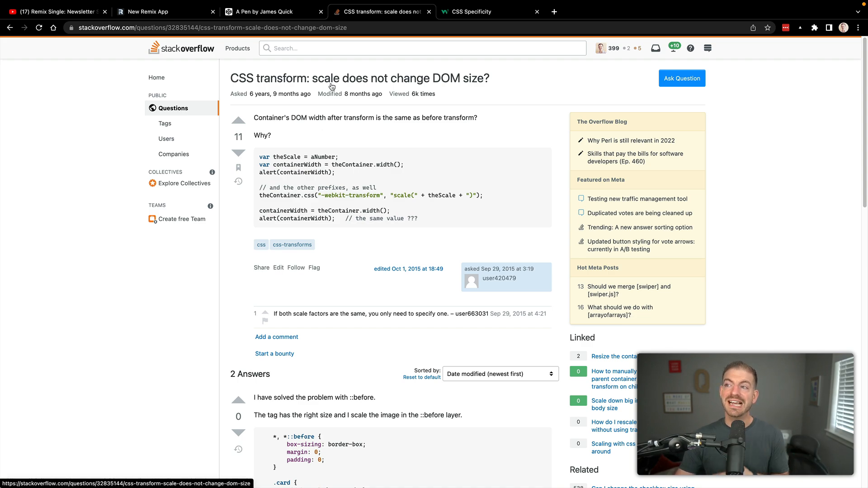
{"action": "scroll", "scroll_direction": "down", "scroll_amount": 3}
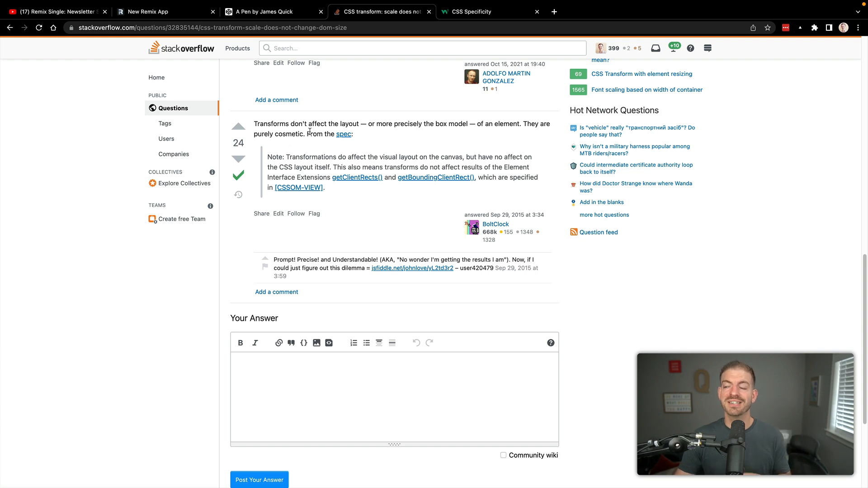
{"action": "mouse_move", "coordinate": [395, 130]}
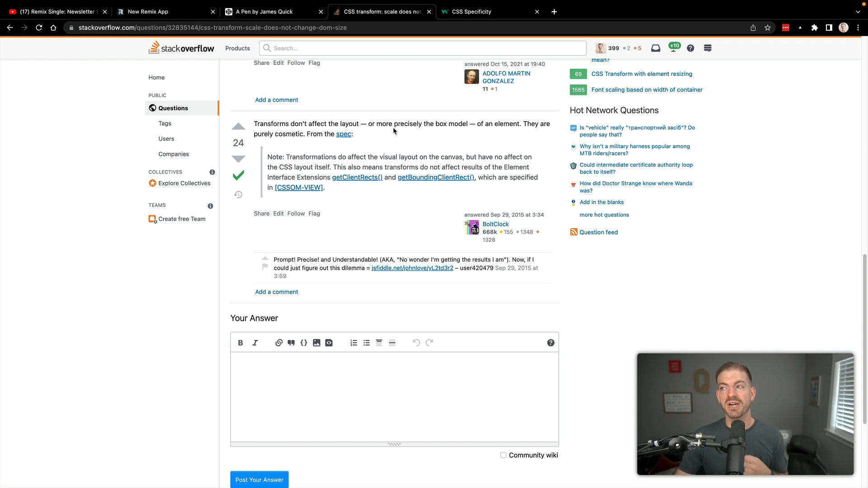
{"action": "mouse_move", "coordinate": [187, 195]}
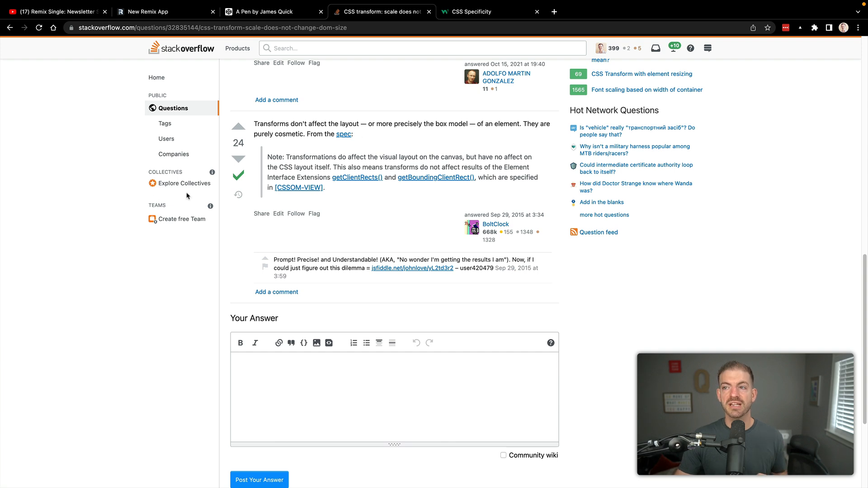
{"action": "mouse_move", "coordinate": [159, 306]}
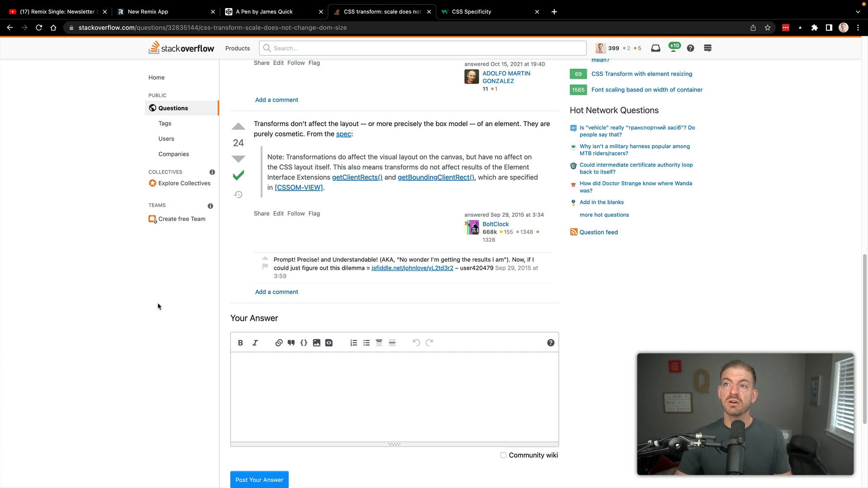
Change .small to scale(5.25) with margin-left: 1000px so Hello renders large outside the box
{"action": "left_click", "coordinate": [265, 11]}
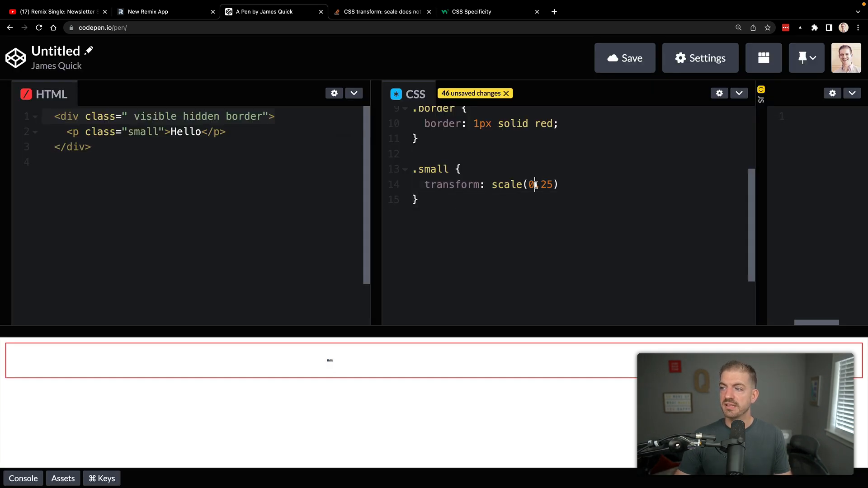
{"action": "type", "text": "2"}
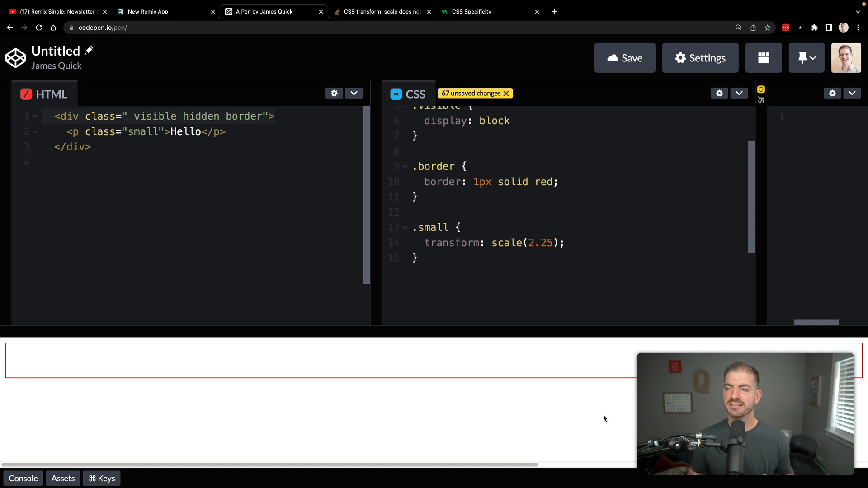
{"action": "key", "text": "Enter"}
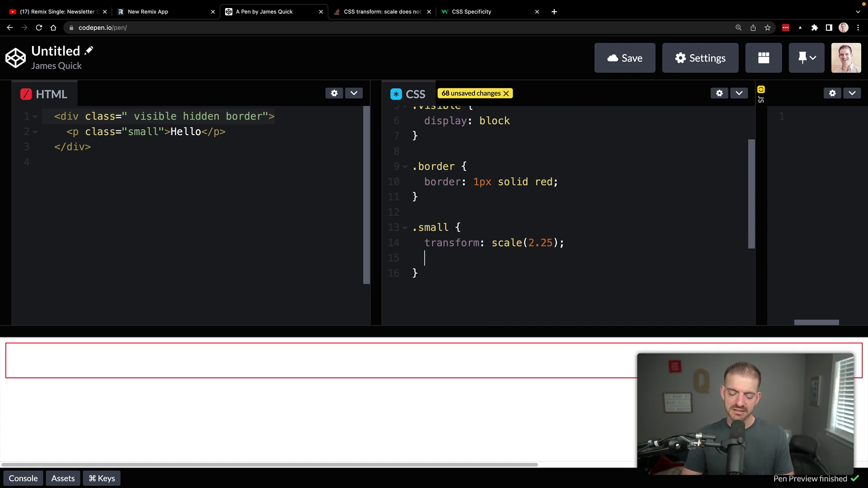
{"action": "type", "text": "margin-lef"}
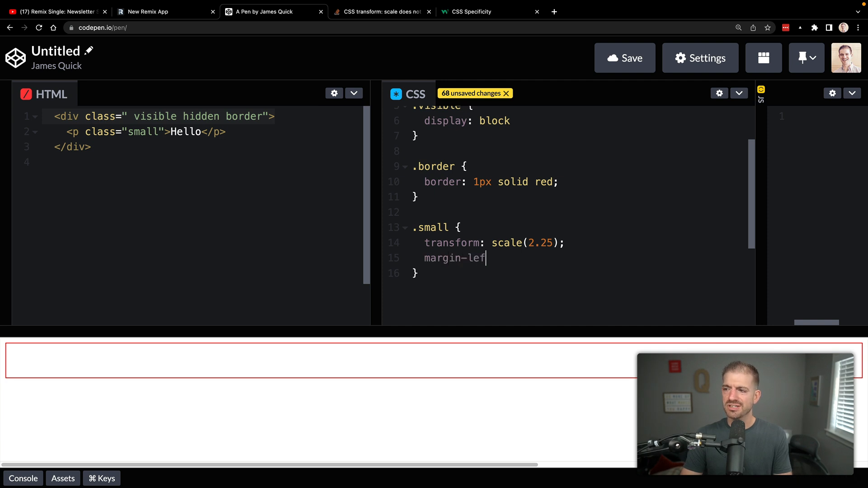
{"action": "type", "text": "t: 600px"}
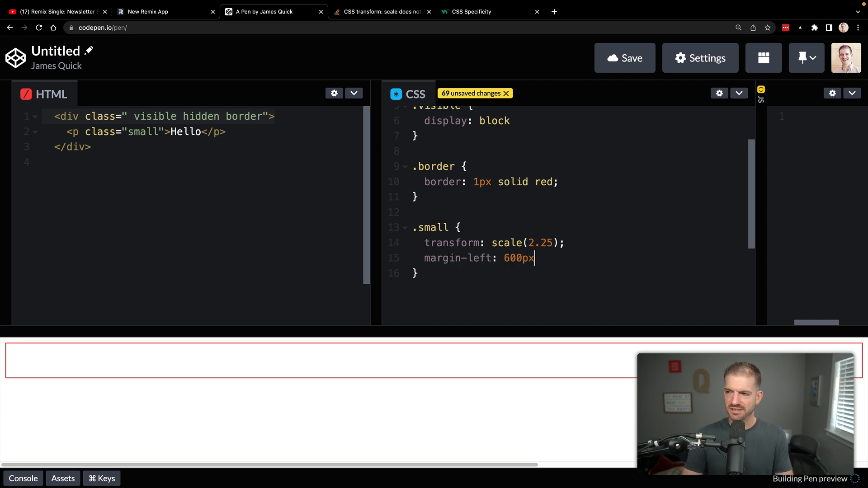
{"action": "type", "text": ";"}
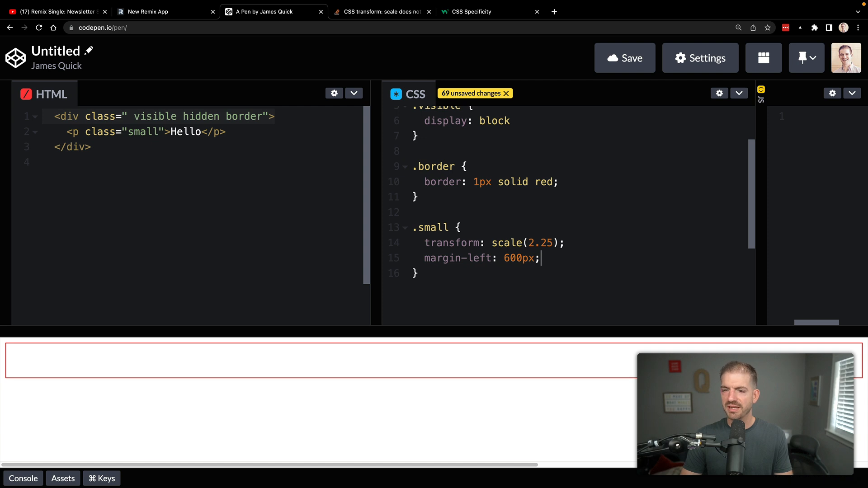
{"action": "key", "text": "Enter"}
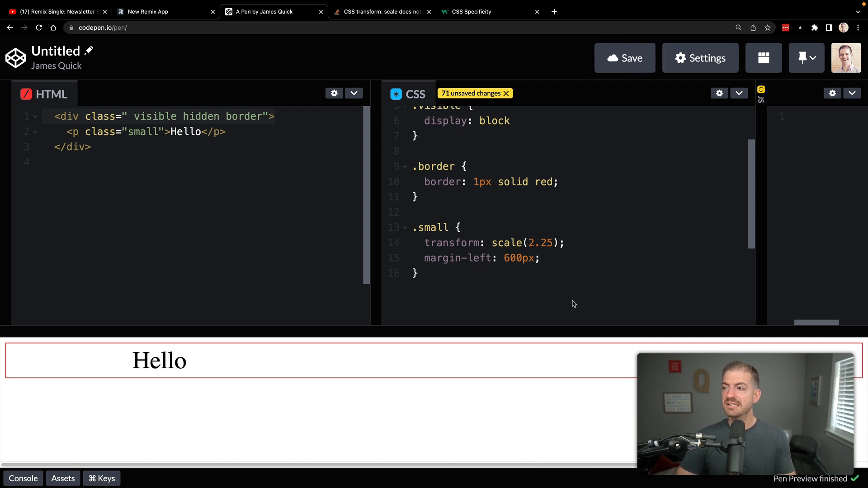
{"action": "type", "text": "5"}
{"action": "type", "text": "8"}
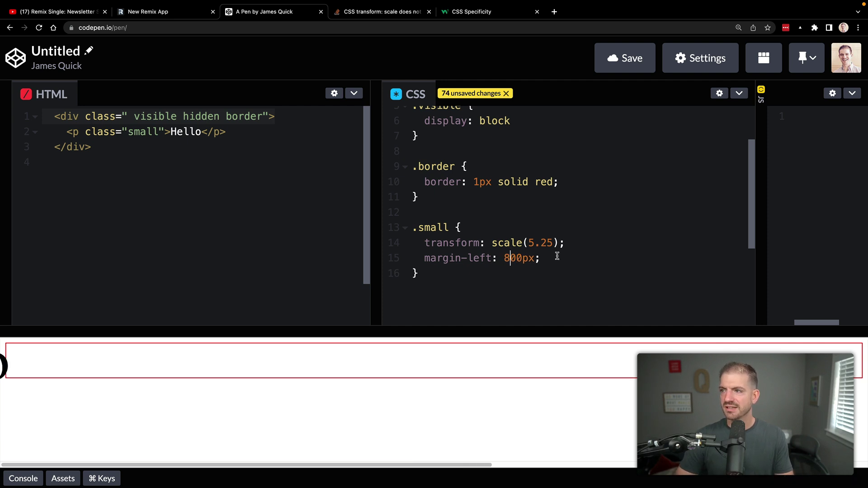
{"action": "type", "text": "10000"}
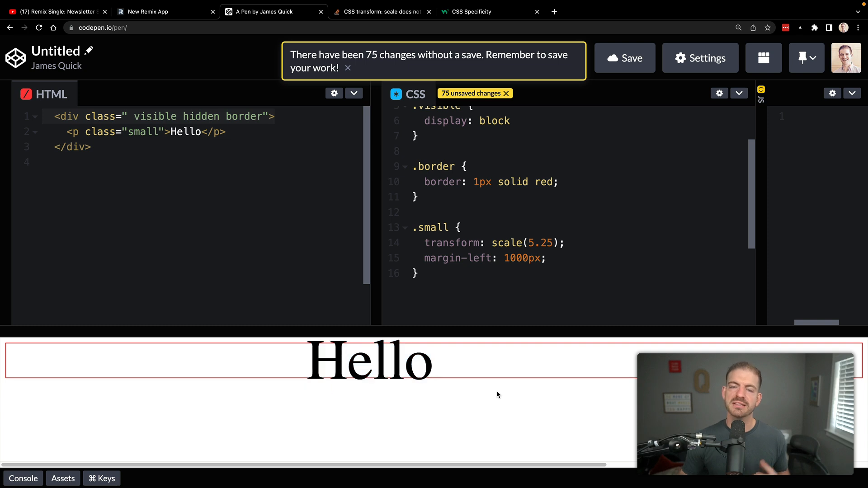
Dismiss the unsaved-changes reminder and switch to the Newsletter component file
{"action": "left_click", "coordinate": [348, 68]}
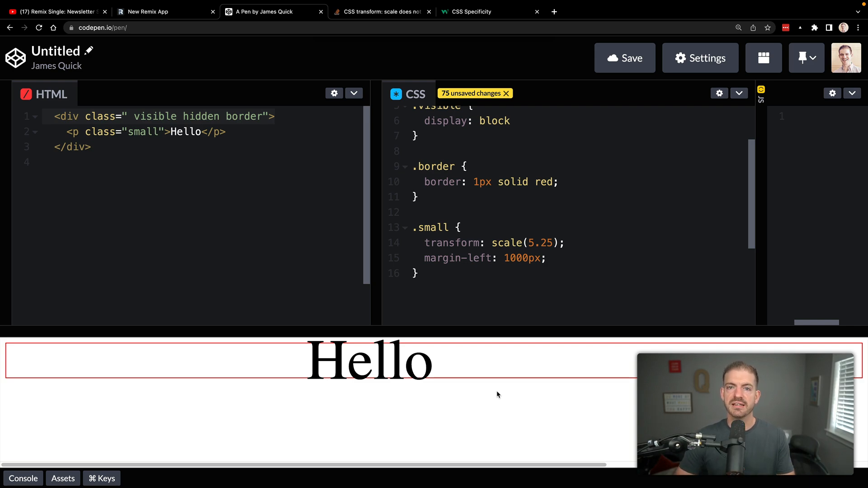
{"action": "left_click", "coordinate": [149, 12]}
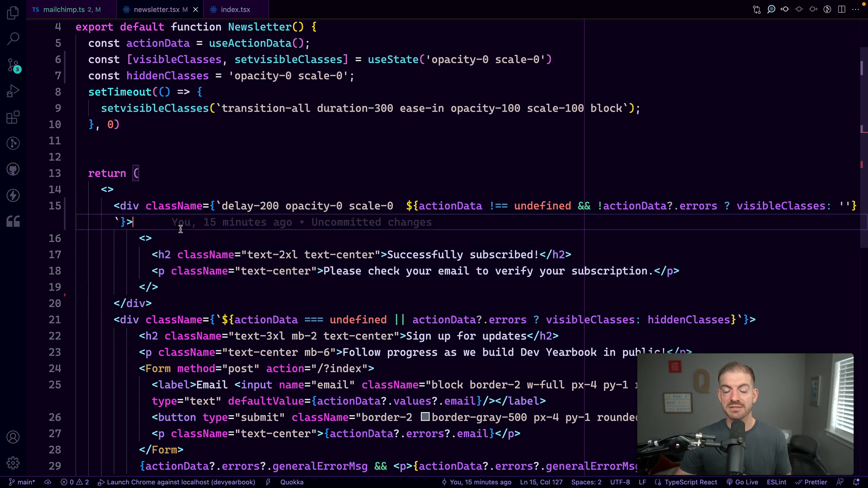
Scroll newsletter.tsx to the Newsletter component's return block with its opacity and scale classes
{"action": "scroll", "scroll_direction": "down", "scroll_amount": 3}
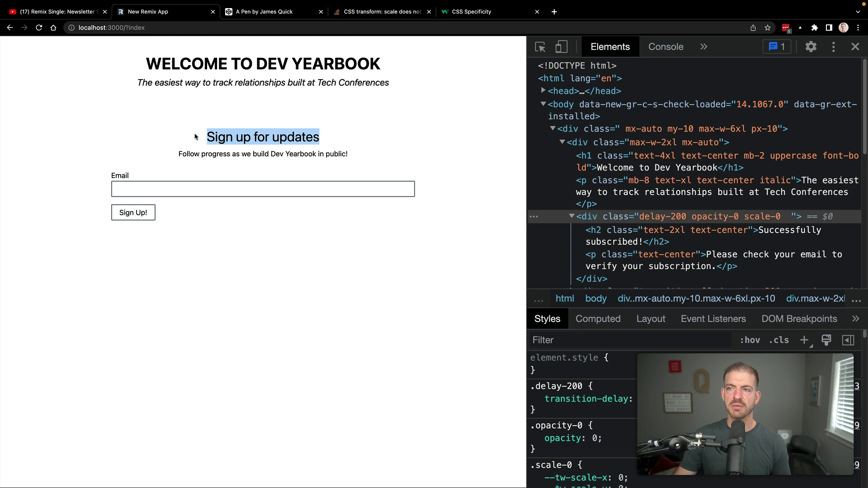
Submit the signup form with invalid email 'sdfsdf' and inspect the hidden success and visible signup divs
{"action": "left_click", "coordinate": [262, 189]}
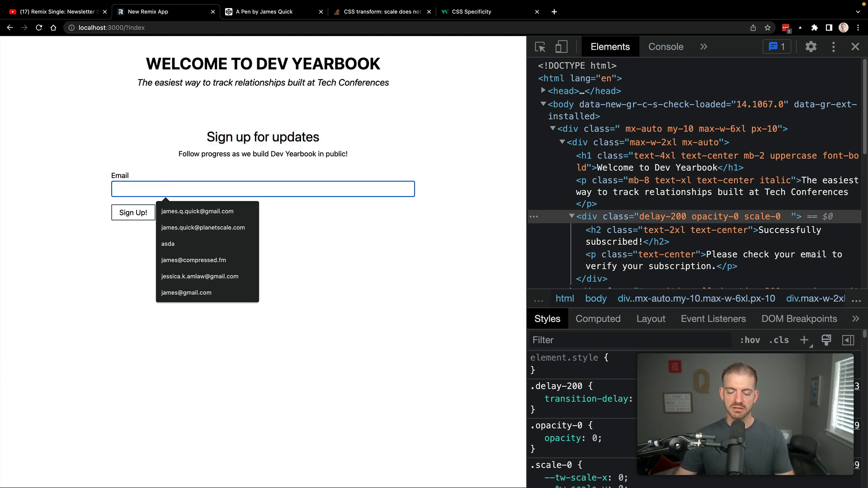
{"action": "type", "text": "sdfsdf"}
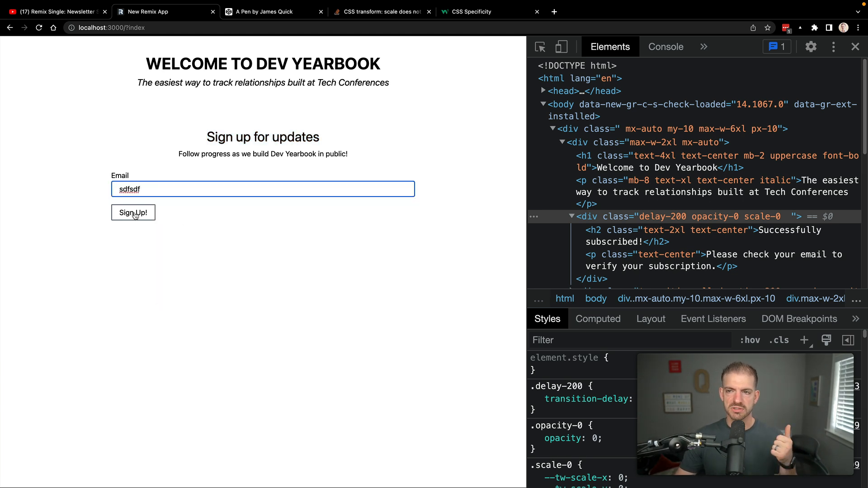
{"action": "left_click", "coordinate": [133, 213]}
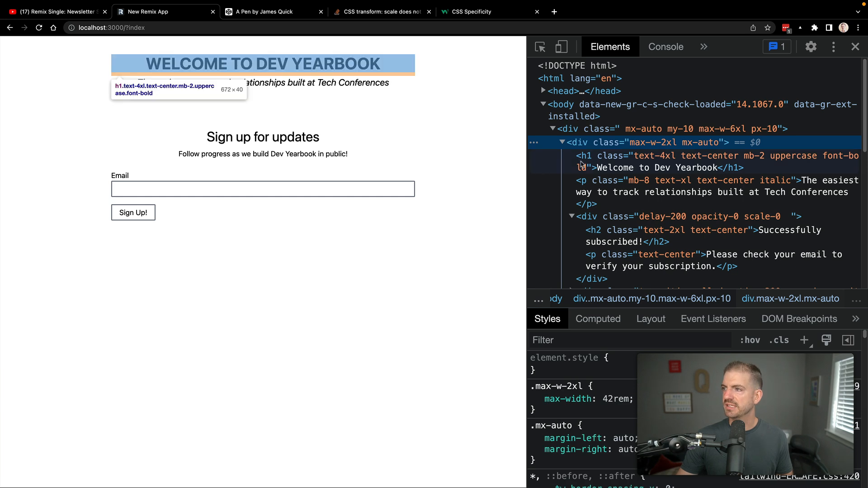
{"action": "mouse_move", "coordinate": [624, 222]}
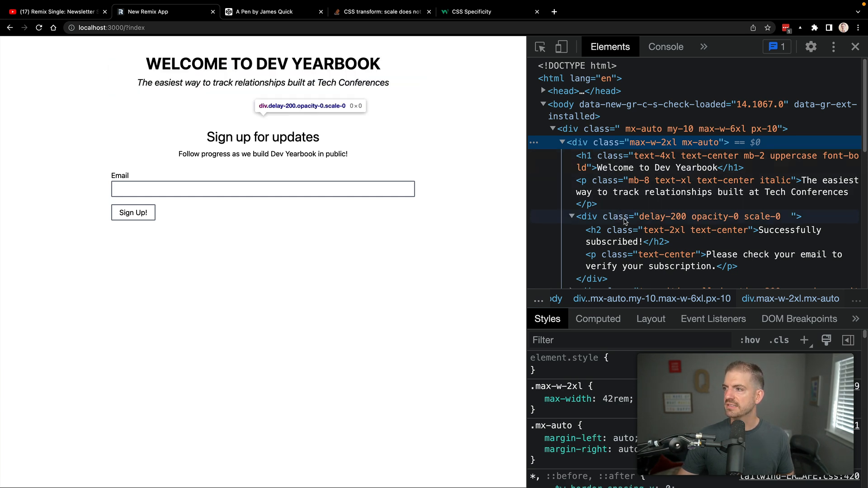
{"action": "scroll", "scroll_direction": "down", "scroll_amount": 3}
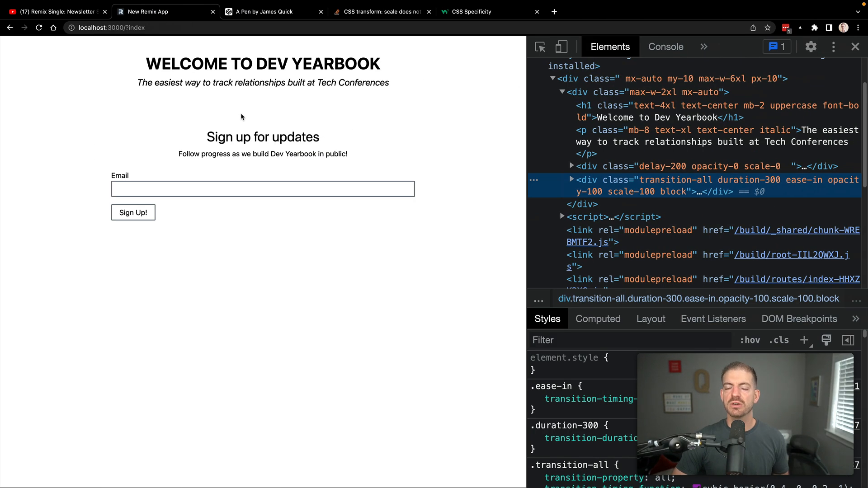
{"action": "mouse_move", "coordinate": [270, 104]}
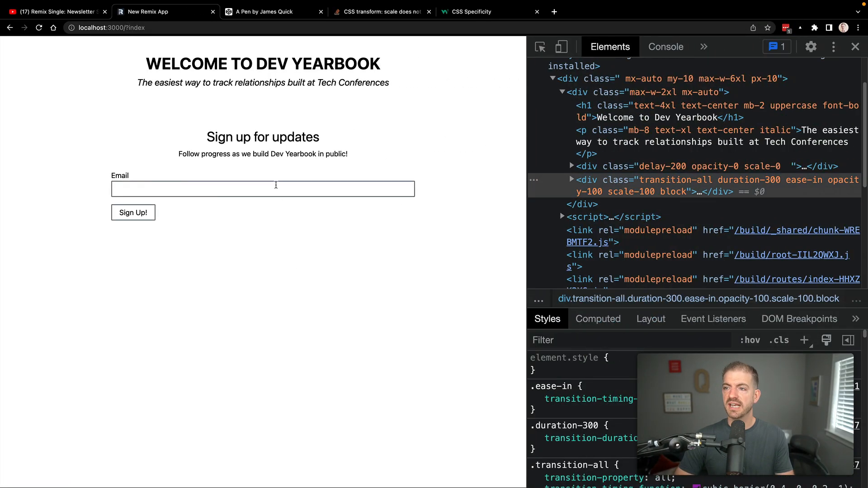
{"action": "type", "text": "asdas"}
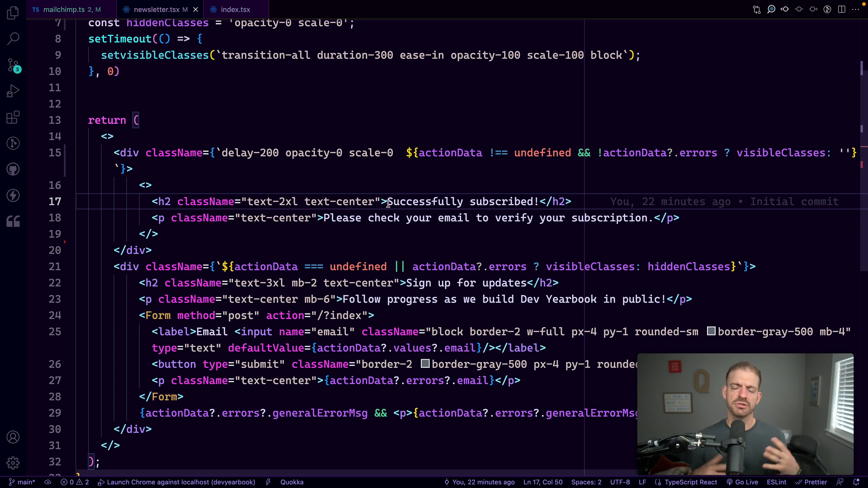
{"action": "mouse_move", "coordinate": [353, 180]}
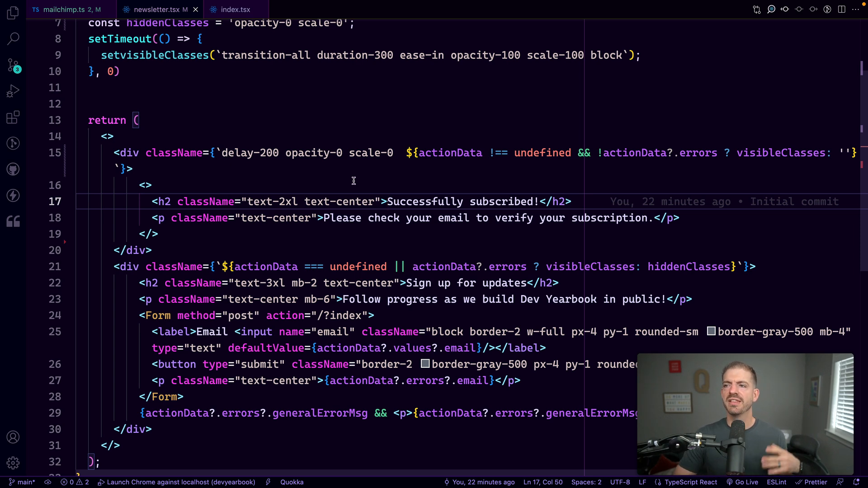
{"action": "mouse_move", "coordinate": [375, 153]}
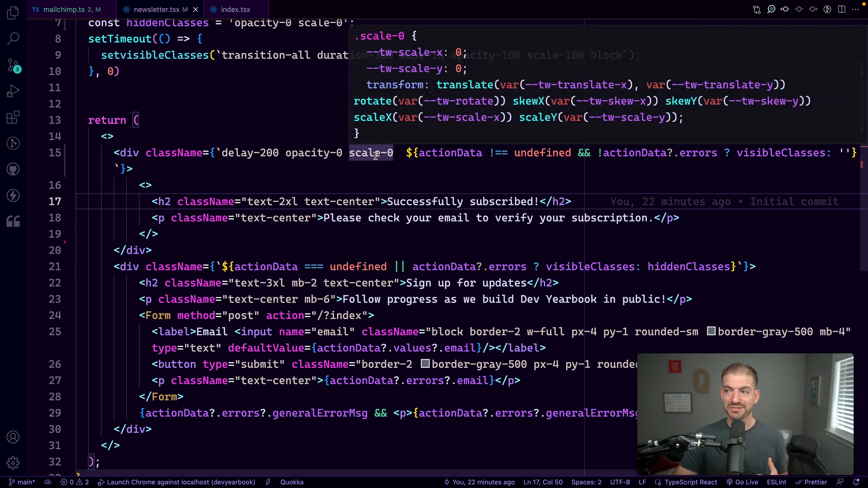
{"action": "mouse_move", "coordinate": [515, 153]}
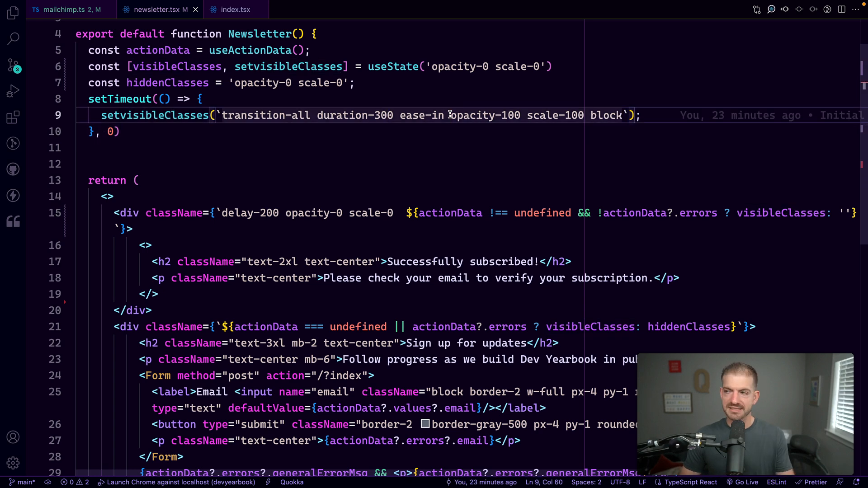
Select the 'opacity-100 scale-100' classes on line 9 of newsletter.tsx
{"action": "left_click_drag", "start_coordinate": [450, 115], "coordinate": [584, 115]}
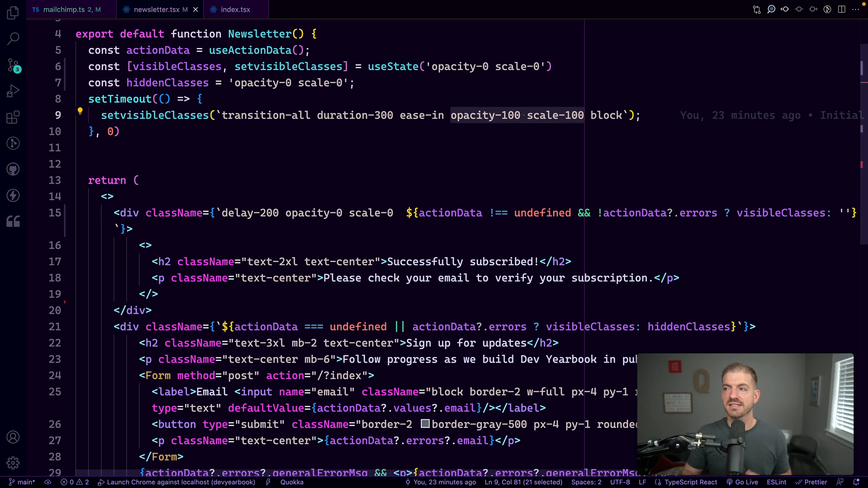
{"action": "mouse_move", "coordinate": [443, 204]}
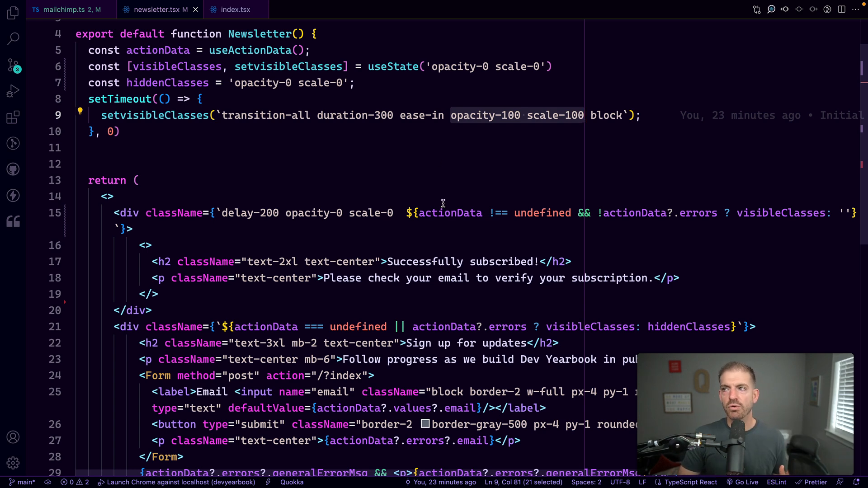
{"action": "mouse_move", "coordinate": [469, 116]}
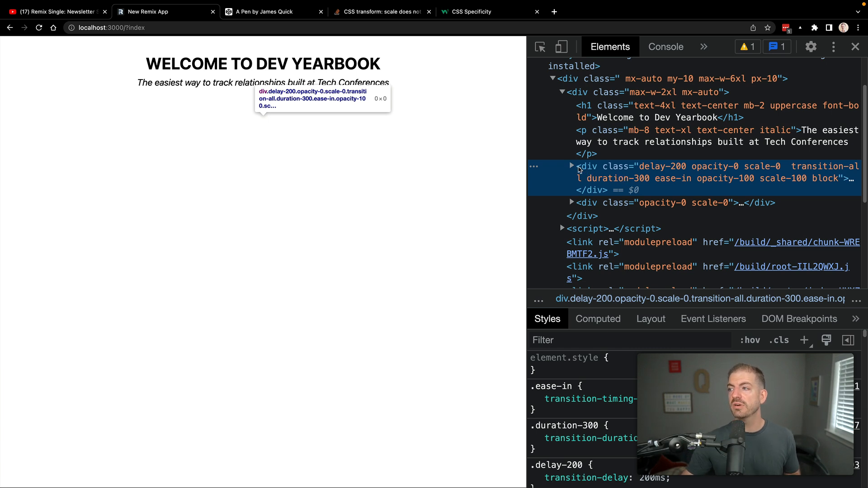
{"action": "mouse_move", "coordinate": [763, 173]}
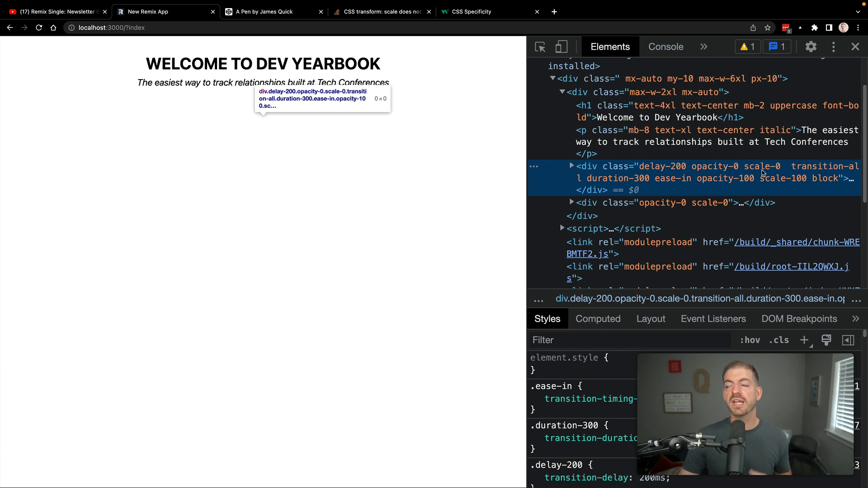
{"action": "mouse_move", "coordinate": [715, 172]}
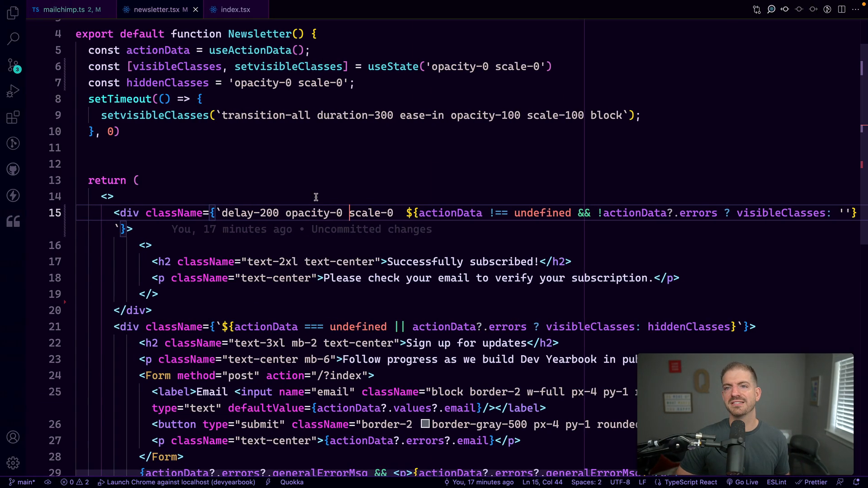
Open tailwind.css from the Explorer and find the .scale-0 rule defined after .scale-100
{"action": "left_click", "coordinate": [12, 9]}
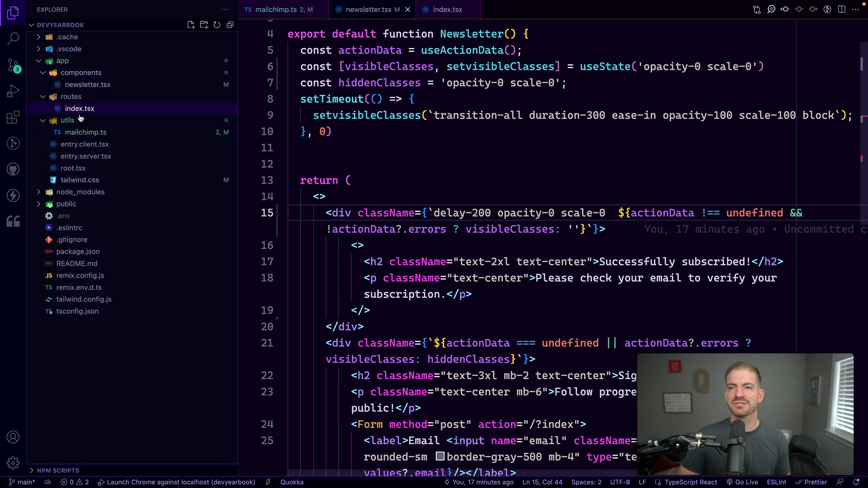
{"action": "left_click", "coordinate": [80, 180]}
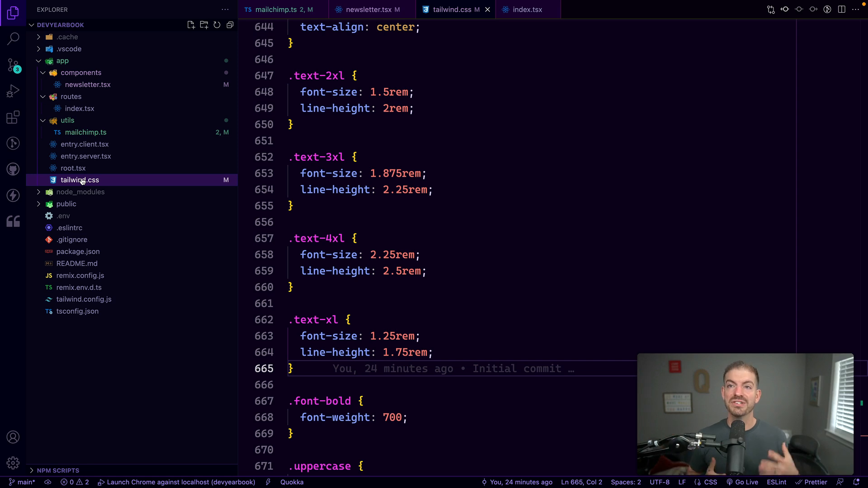
{"action": "left_click", "coordinate": [430, 271]}
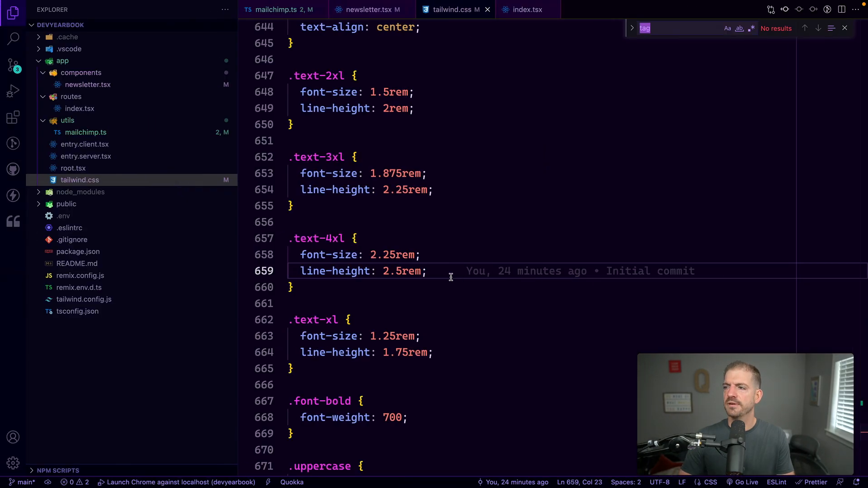
{"action": "type", "text": "scale-0"}
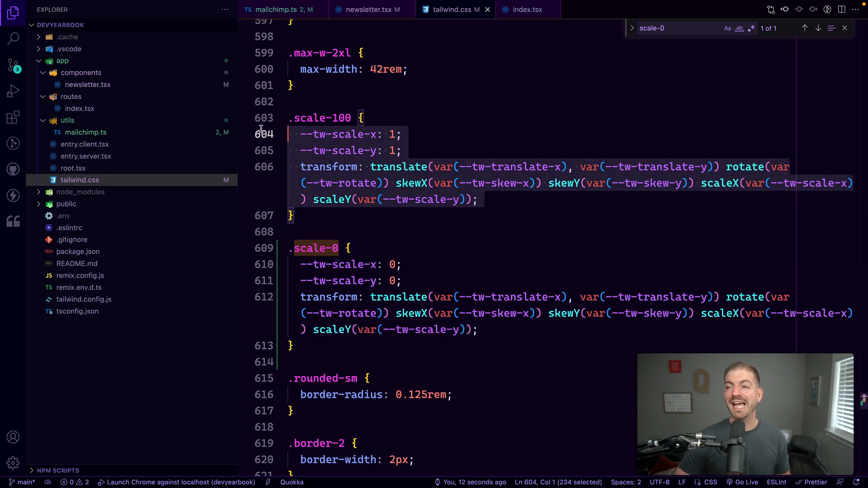
{"action": "left_click", "coordinate": [295, 345]}
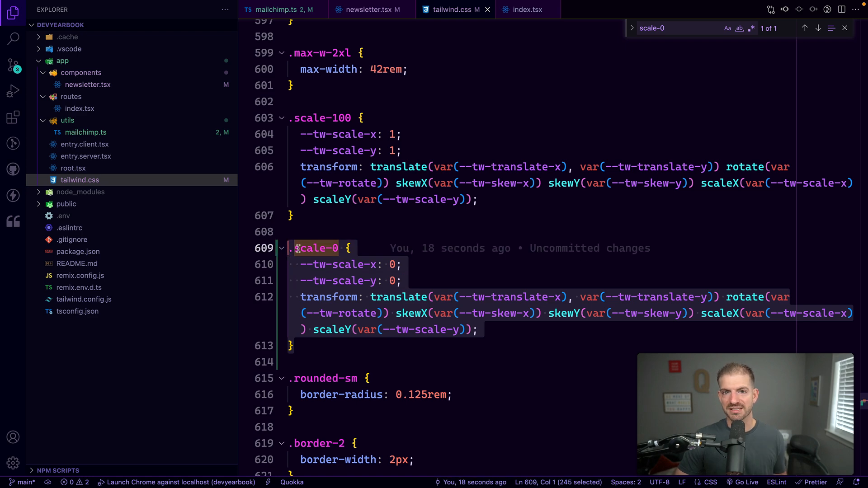
Search tailwind.css for the opacity rules, then return to newsletter.tsx
{"action": "left_click", "coordinate": [671, 28]}
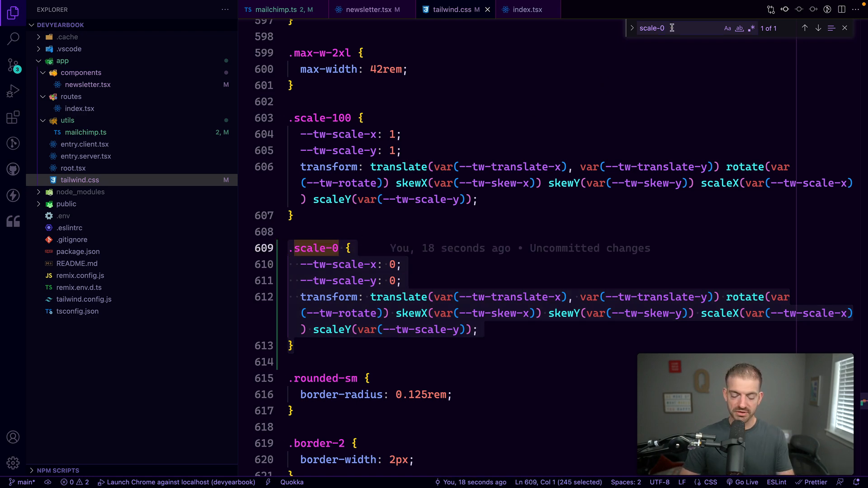
{"action": "type", "text": "opacity-9"}
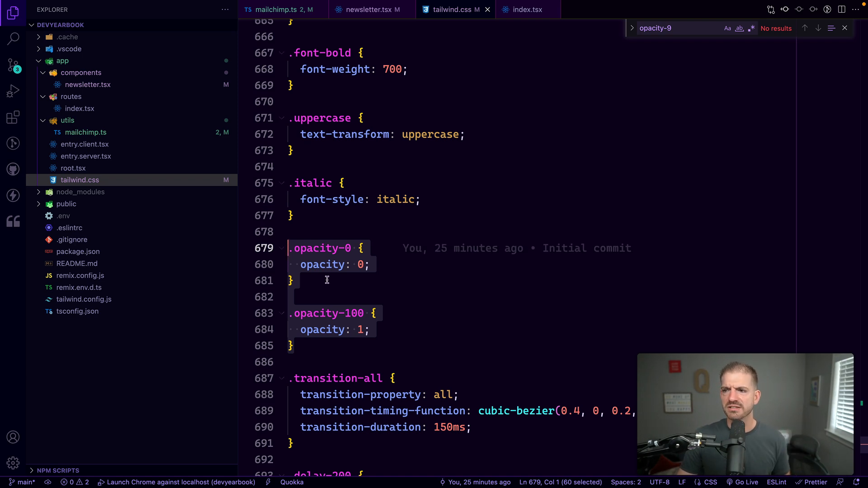
{"action": "mouse_move", "coordinate": [326, 362]}
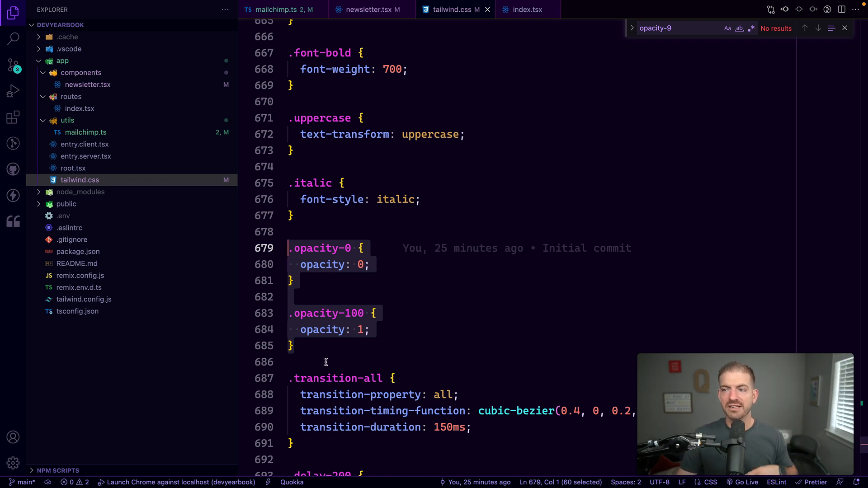
{"action": "left_click", "coordinate": [369, 9]}
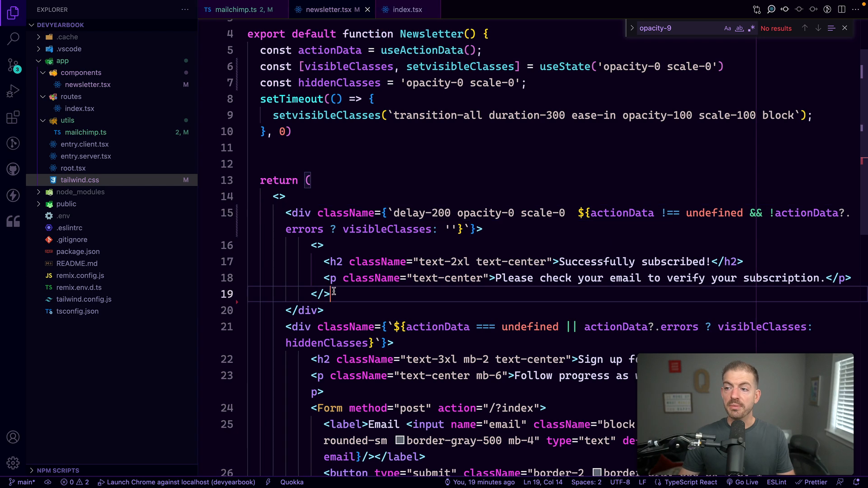
Run git status and git reset --hard in the terminal to discard uncommitted changes
{"action": "type", "text": "gst"}
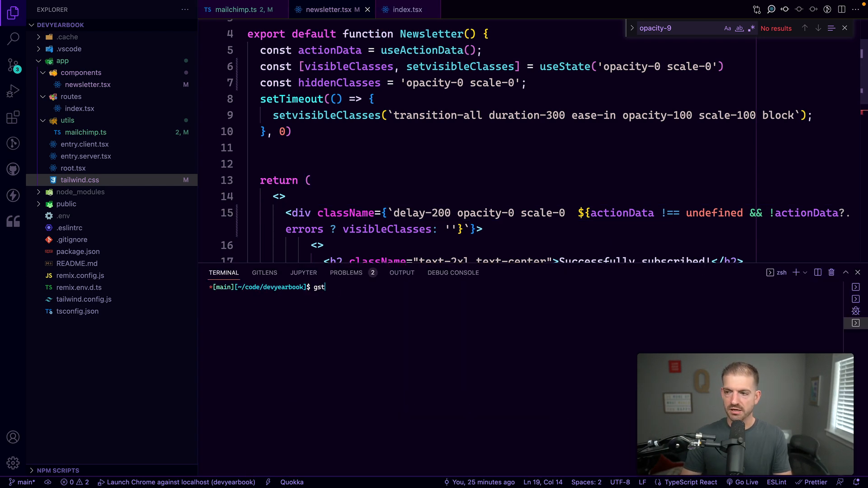
{"action": "type", "text": "git reset -"}
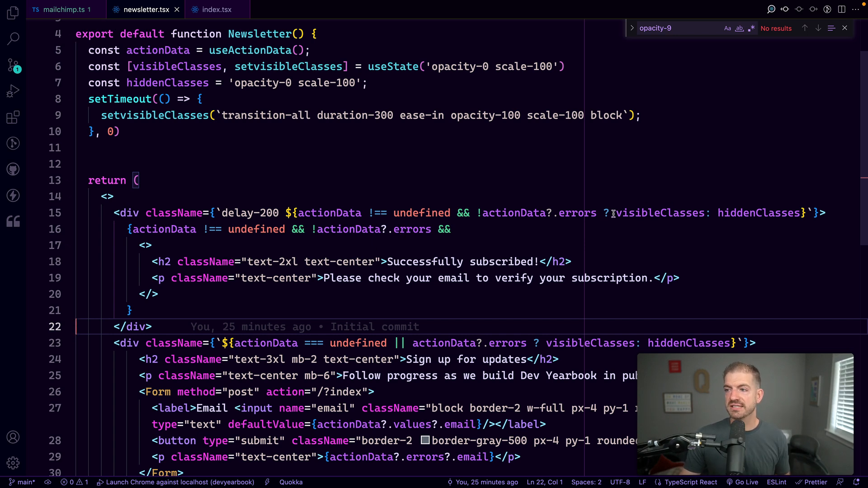
Review every use of visibleClasses in newsletter.tsx, now back to opacity-0 scale-100
{"action": "double_click", "coordinate": [660, 213]}
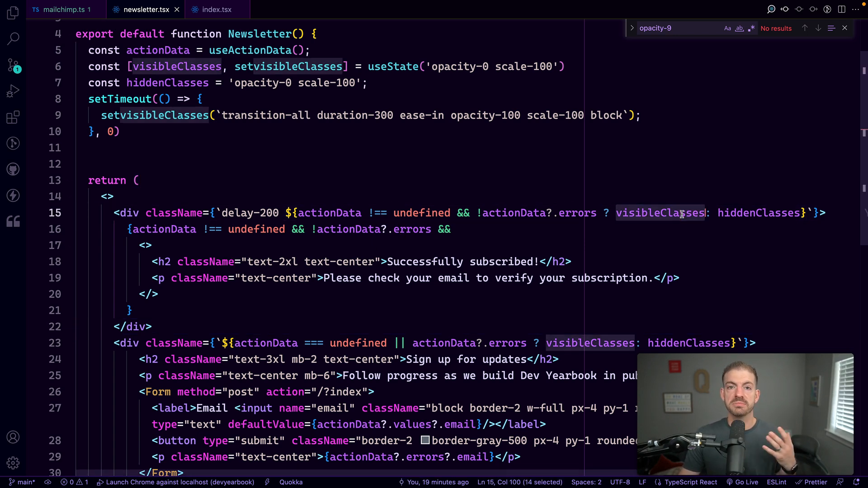
{"action": "double_click", "coordinate": [758, 212]}
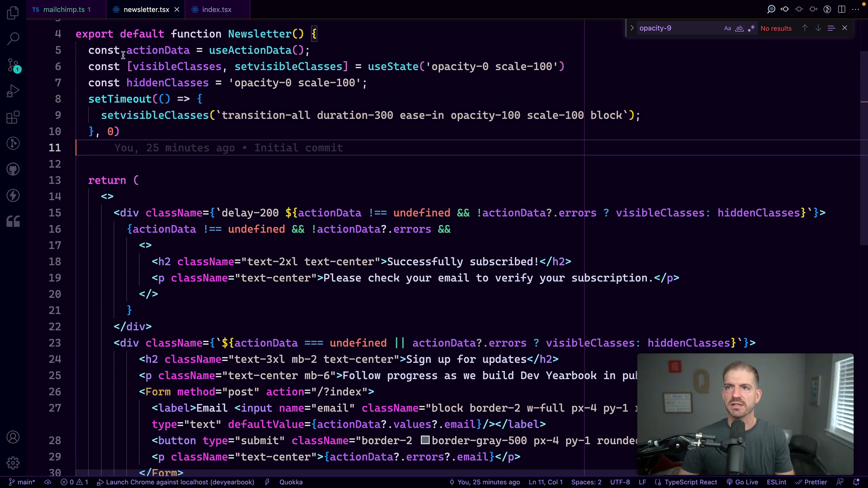
{"action": "left_click", "coordinate": [58, 10]}
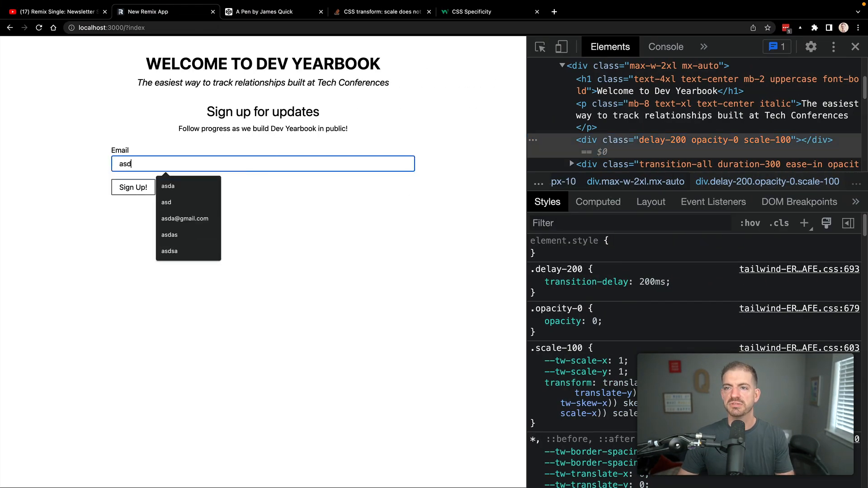
Submit the sign-up form in Chrome so 'Successfully subscribed!' appears
{"action": "left_click", "coordinate": [133, 187]}
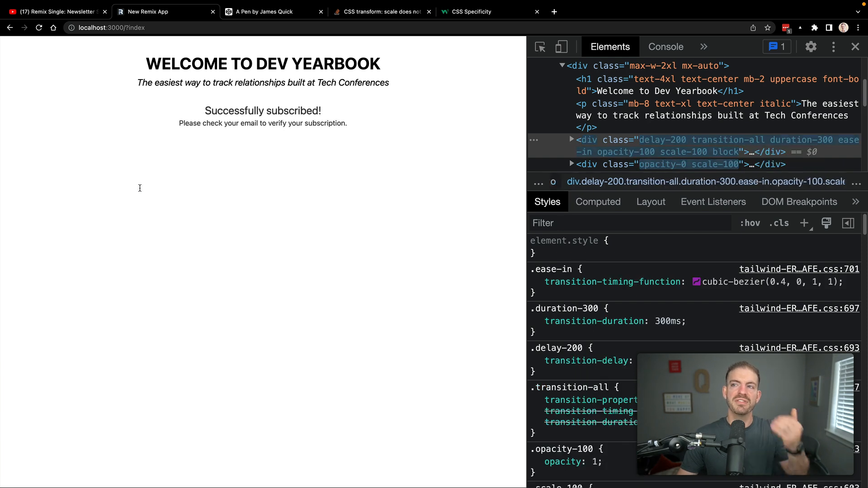